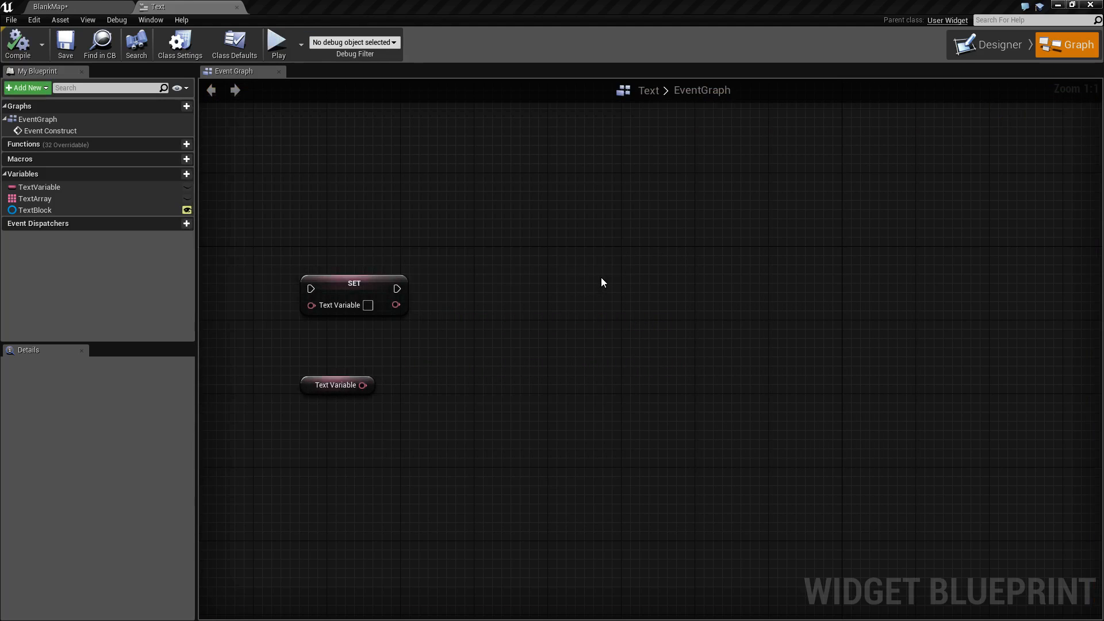
# - Reposition the graph nodes and enter the text 'This is my text'
pyautogui.moveTo(602, 281); pyautogui.dragTo(482, 428)
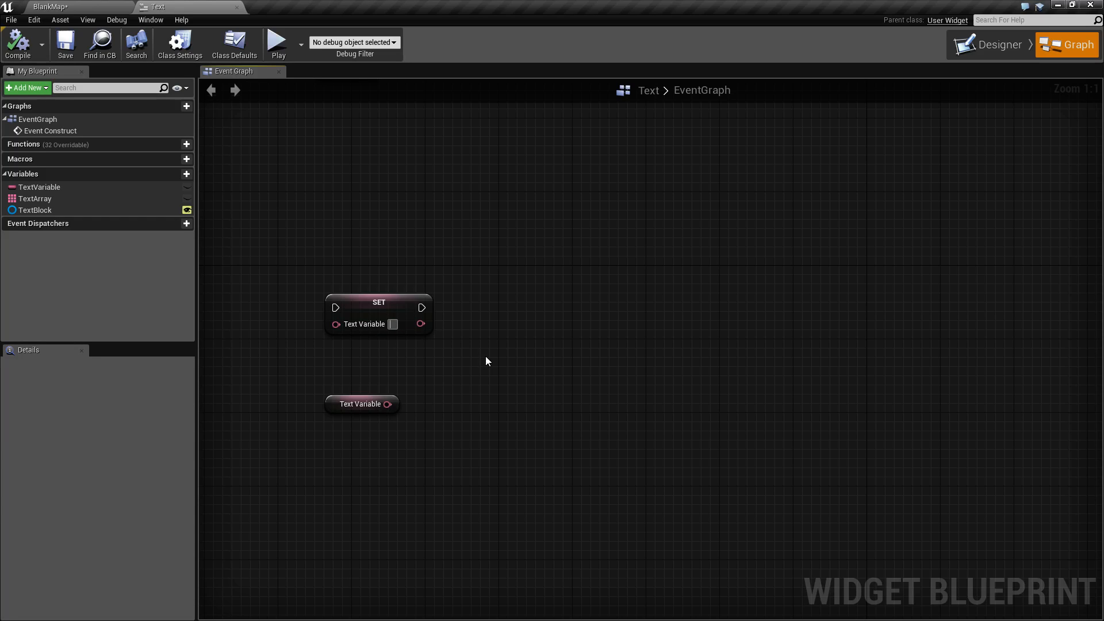
pyautogui.write('This is my text')
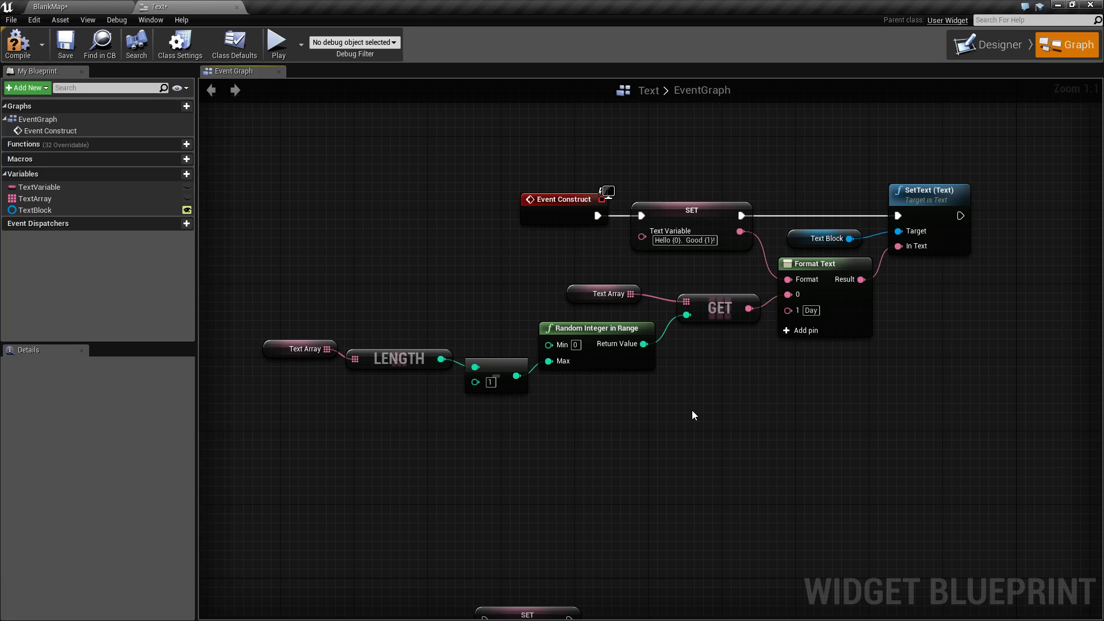
pyautogui.moveTo(306, 344)
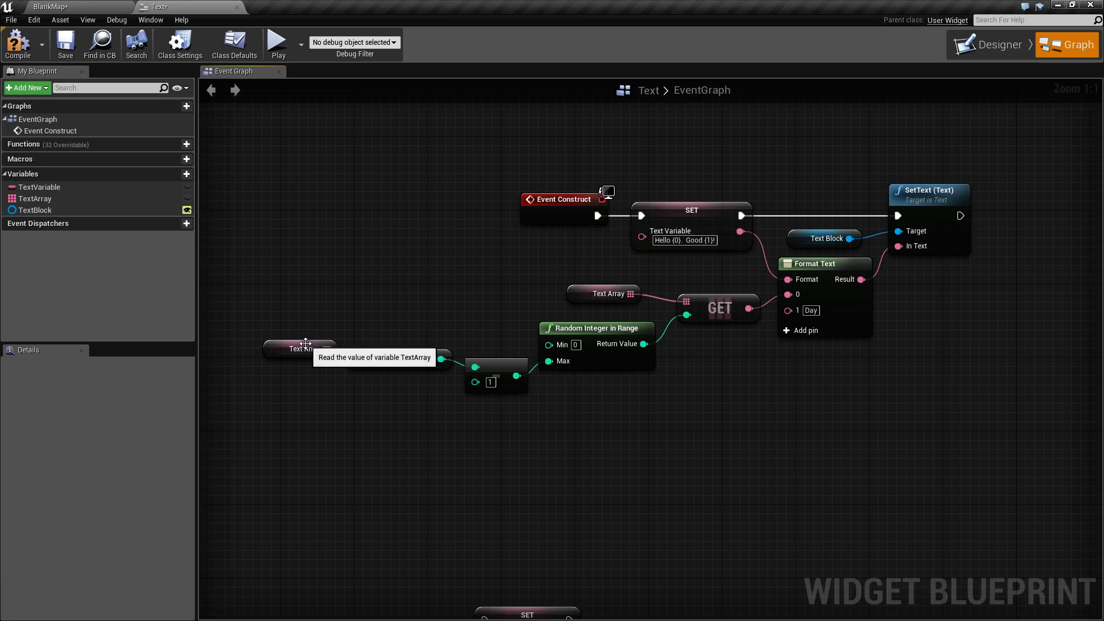
# - Select the Text Array getter node and expand its Default Value of 5 elements
pyautogui.click(299, 348)
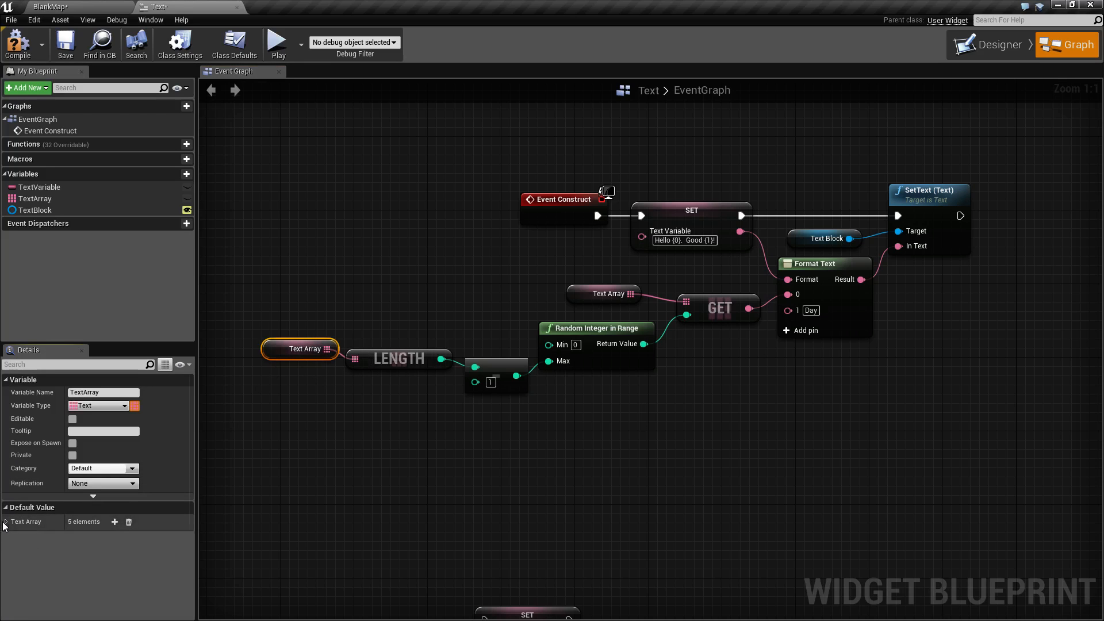
pyautogui.click(5, 522)
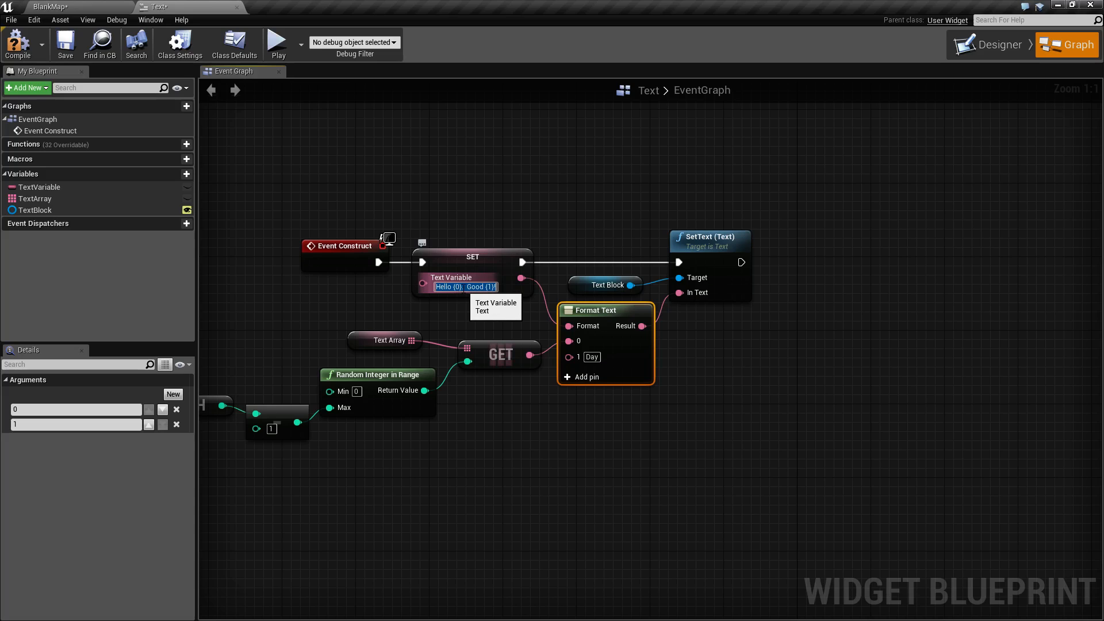
pyautogui.moveTo(586, 310)
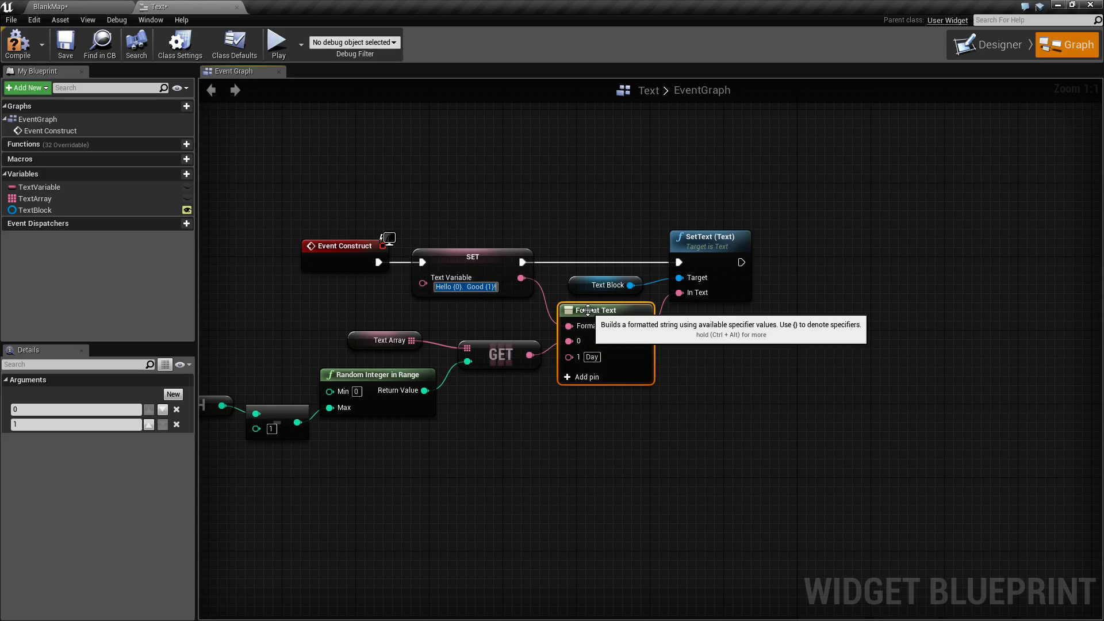
pyautogui.moveTo(685, 277)
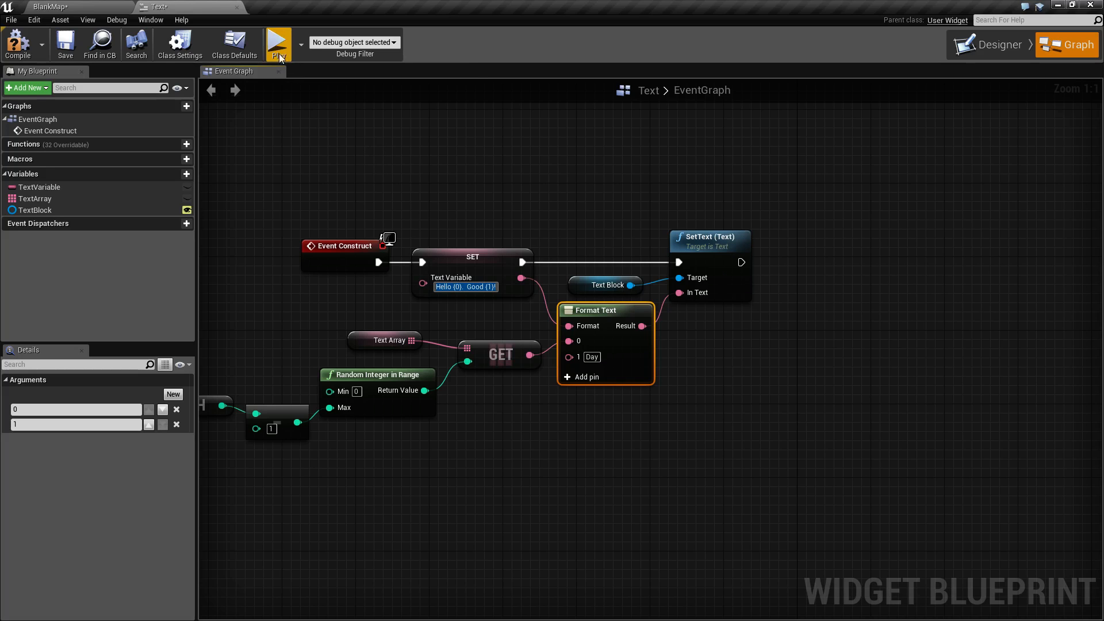
# - Launch a Standalone Game preview showing the greeting 'Hello Billy. Good Day!'
pyautogui.click(278, 42)
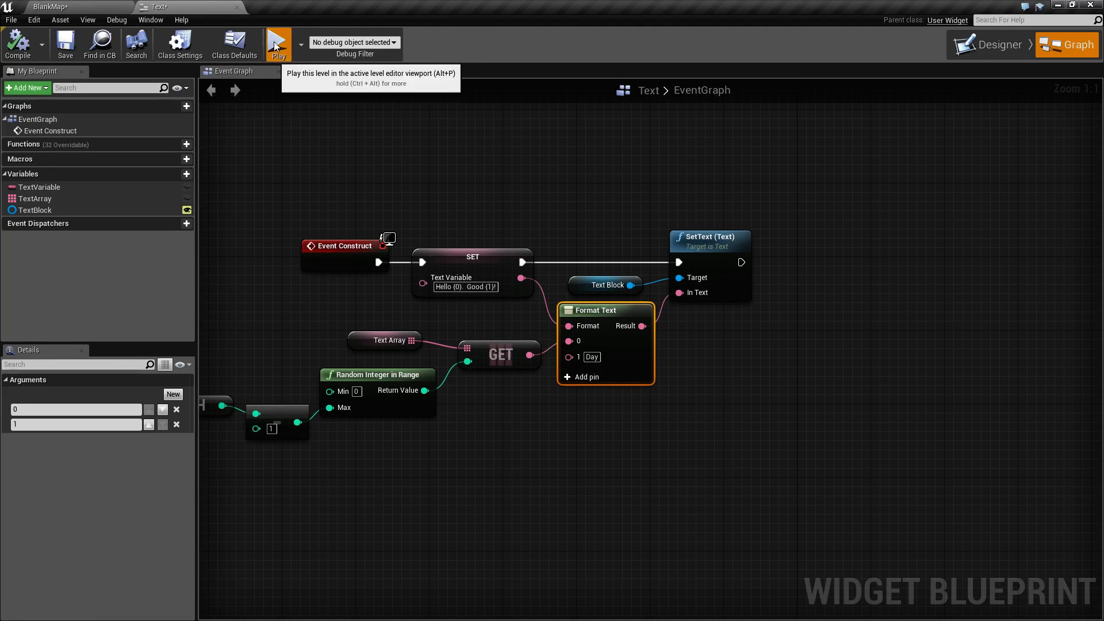
pyautogui.moveTo(276, 115)
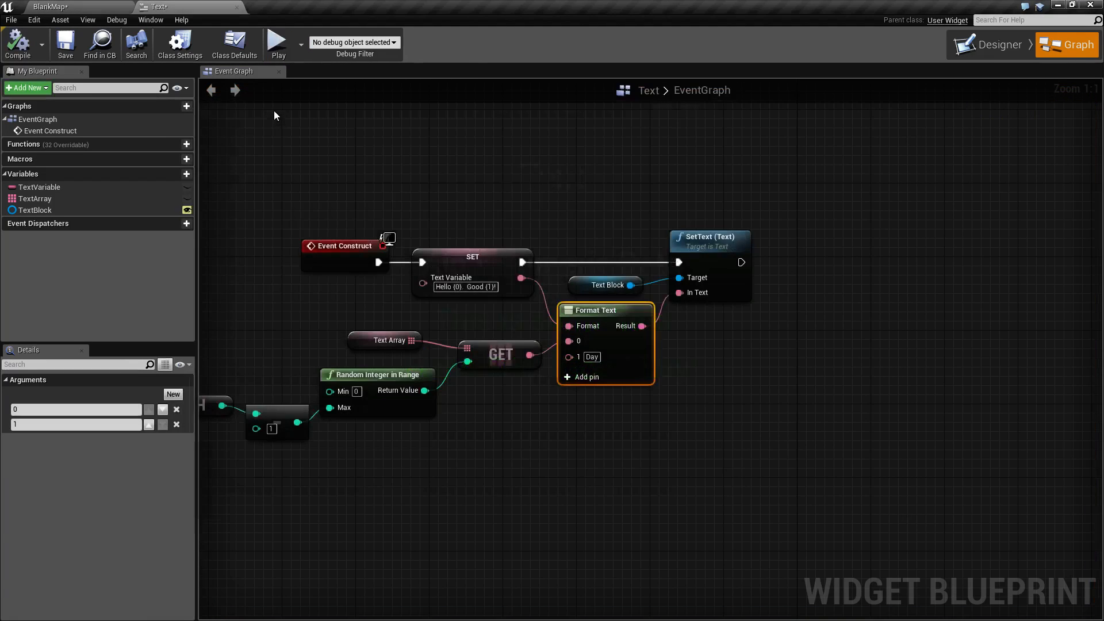
pyautogui.click(276, 41)
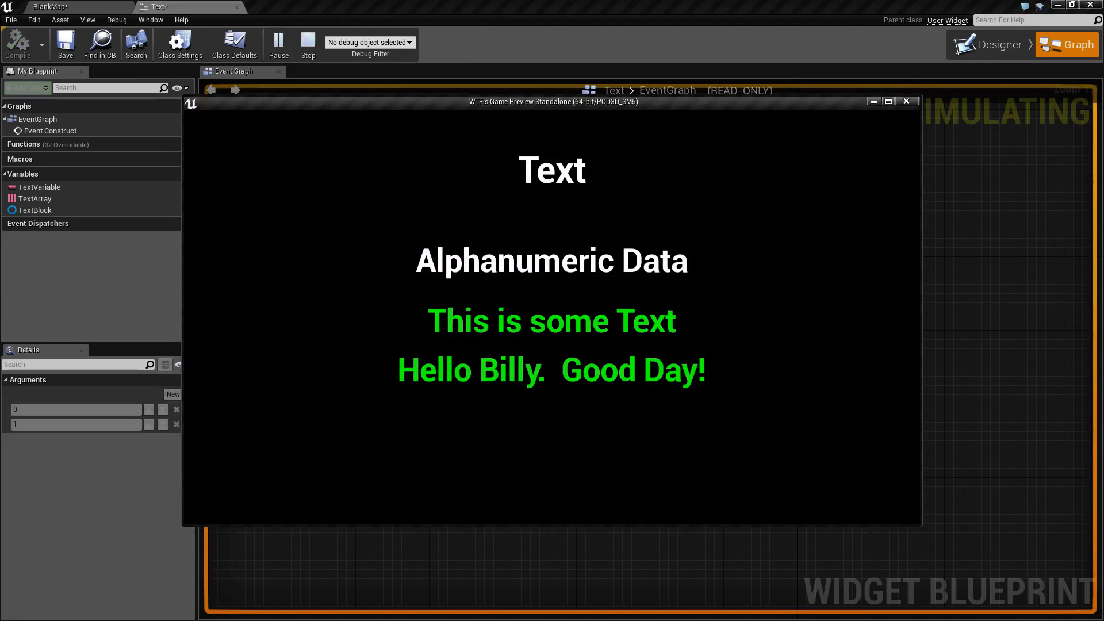